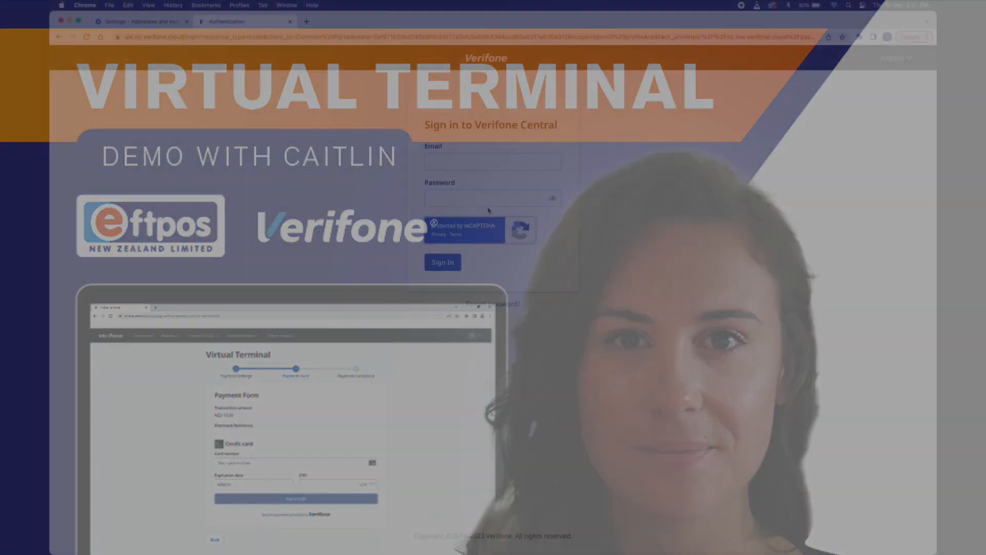
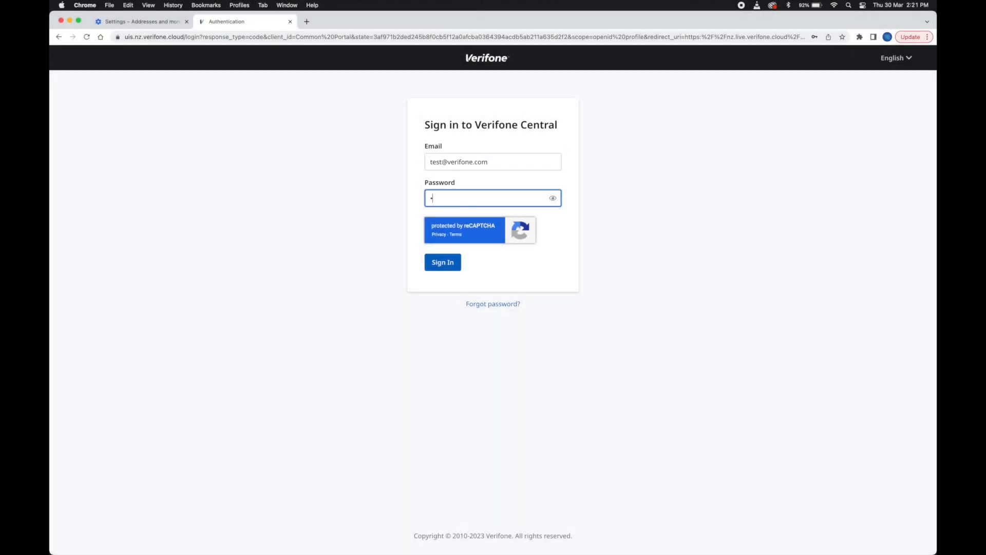
click(442, 262)
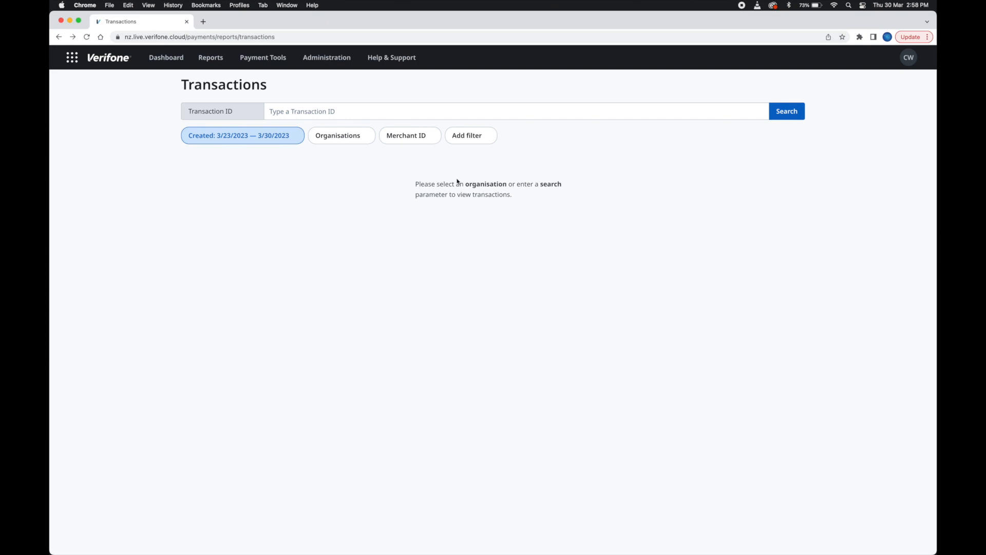
- From Administration > Organisations, open Eftpos NZ PIV and scroll to its Secure card capture keys
click(327, 58)
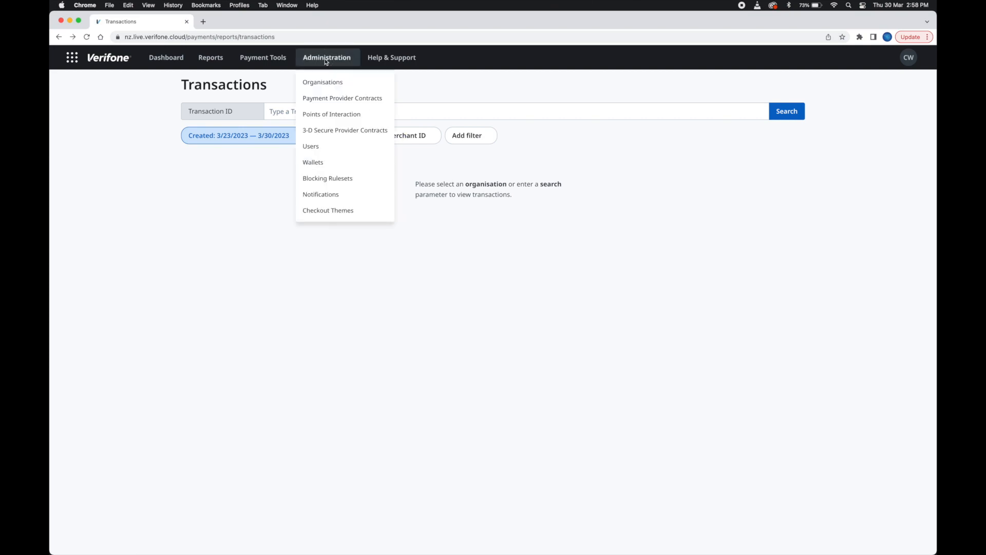
click(322, 83)
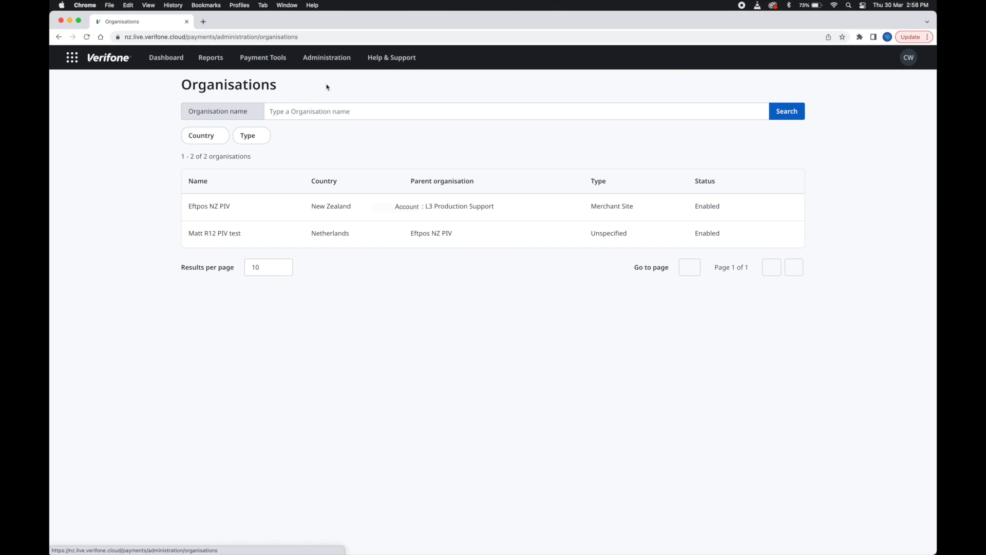
drag(383, 192, 441, 201)
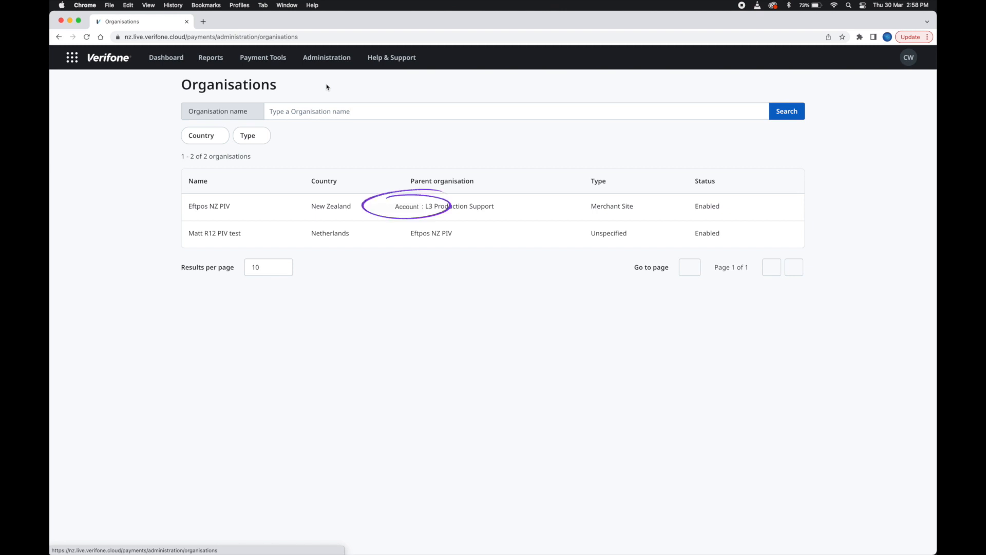
click(208, 206)
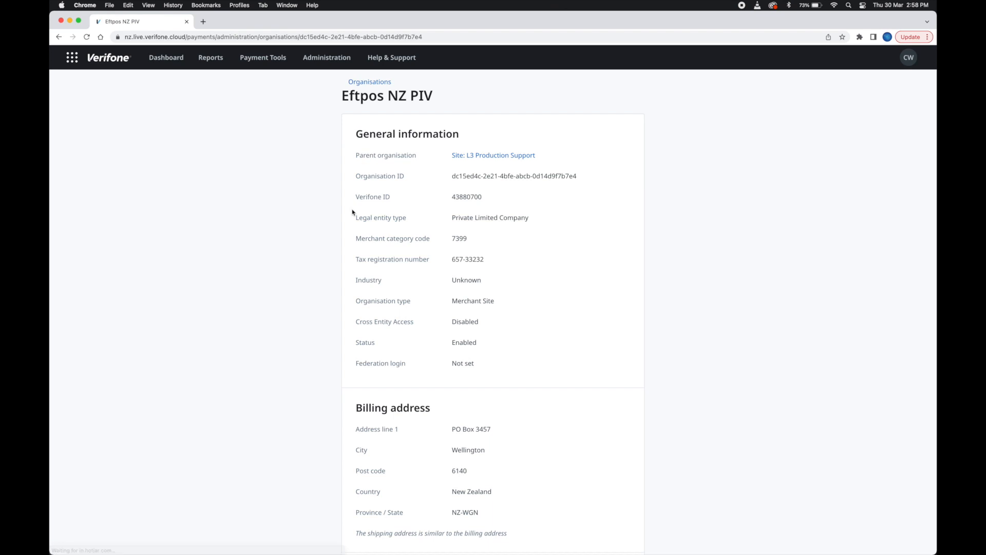
scroll(down, 3)
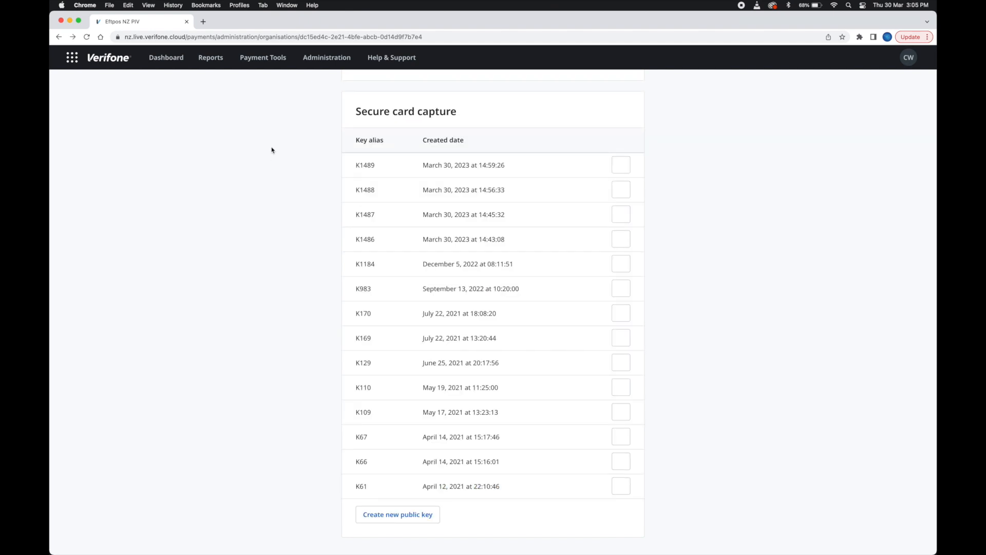
mouse_move(267, 125)
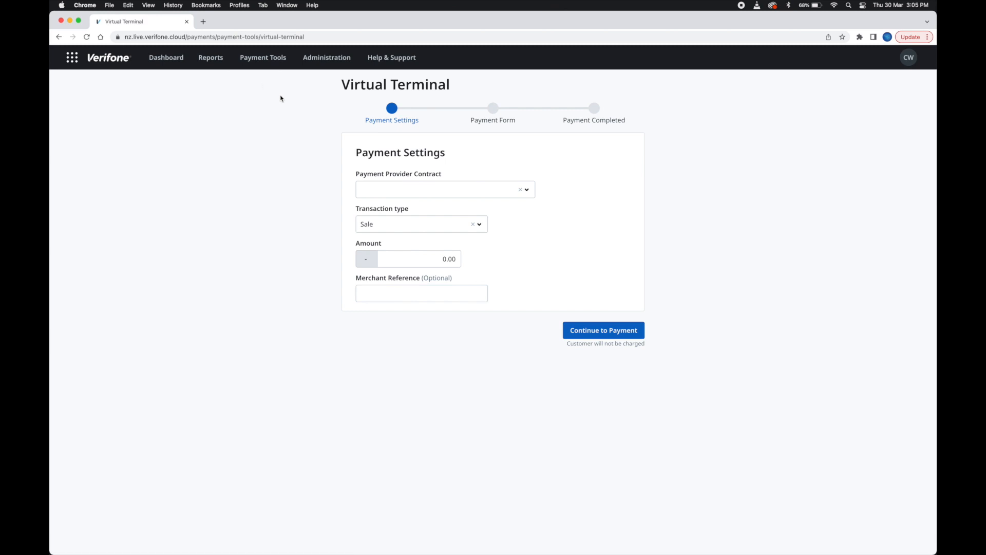
- Enter a 1.00 sale on Eftpos New Zealand - Virtual, referenced 'Virtual terminal Demo', and continue to payment
click(444, 189)
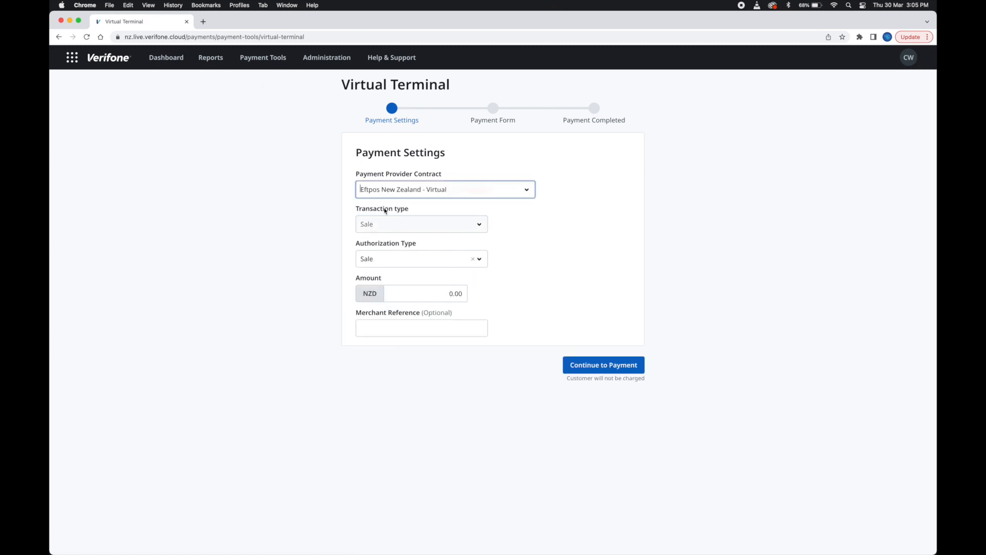
mouse_move(469, 312)
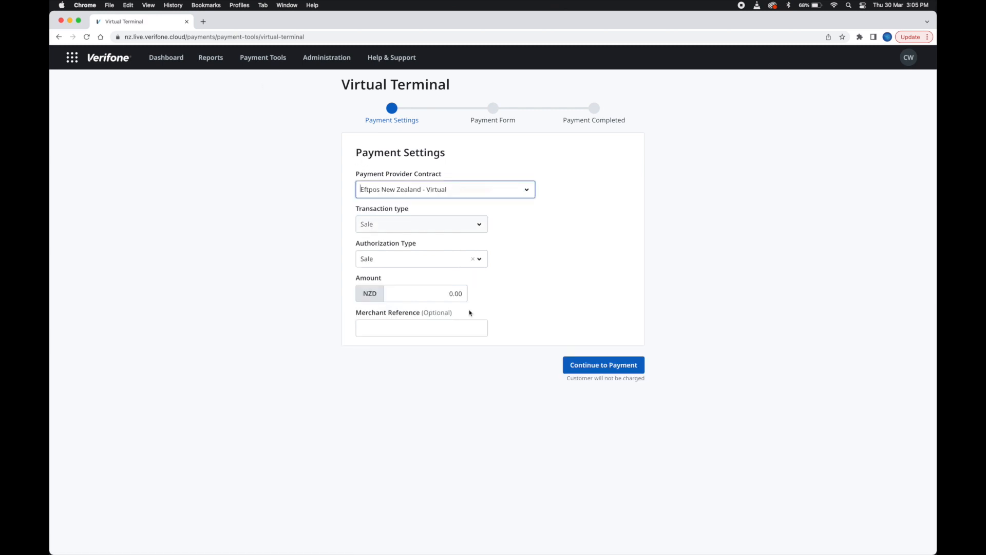
click(421, 293)
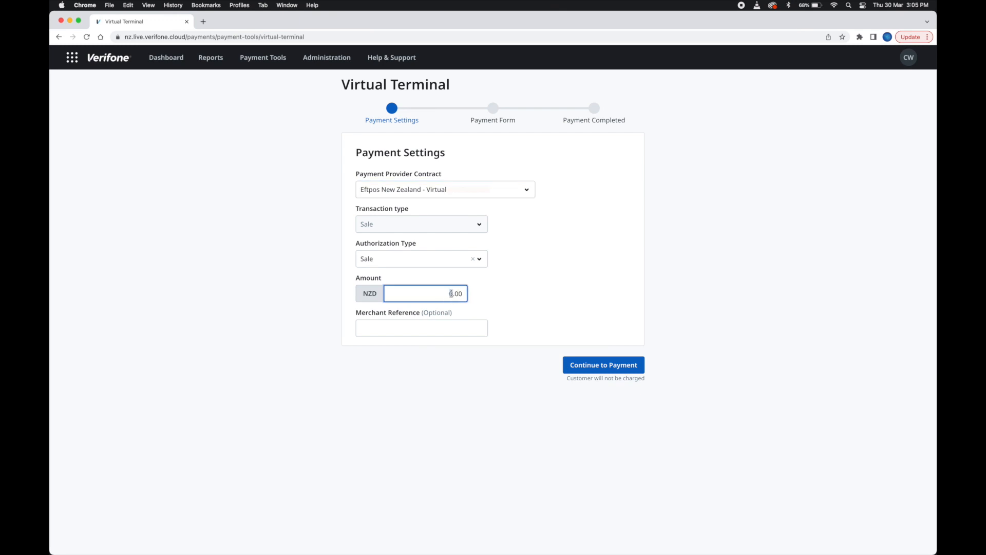
text(Virtual ter)
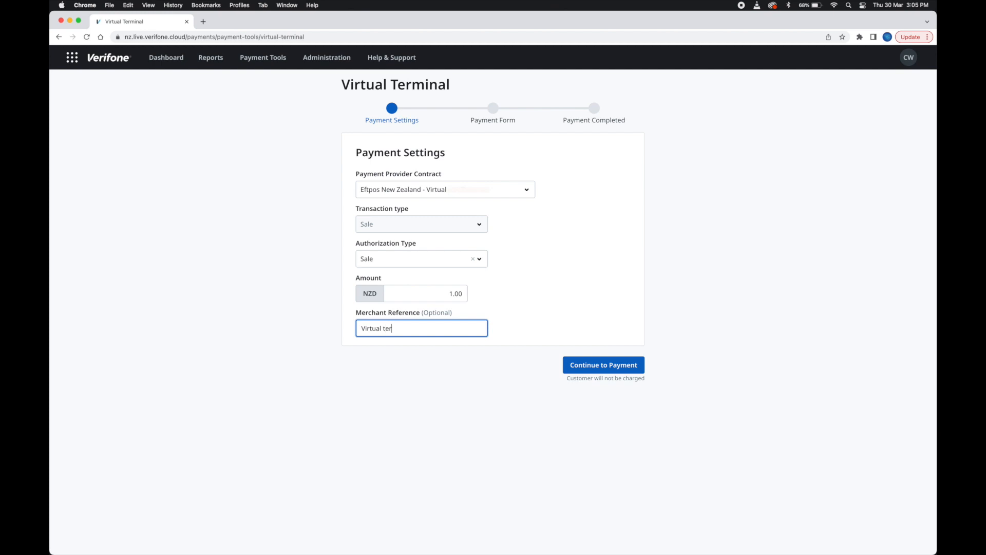
text(minal Dem)
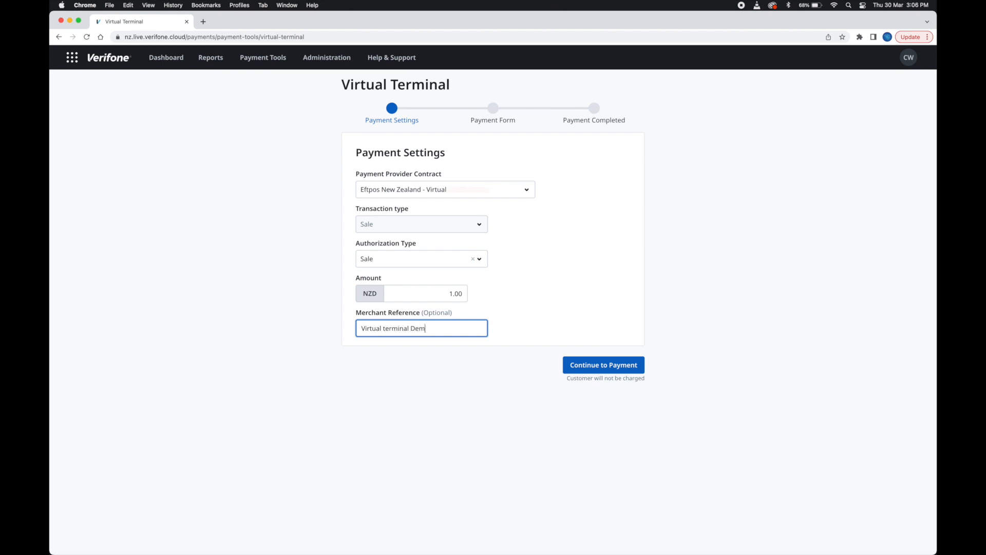
text(o)
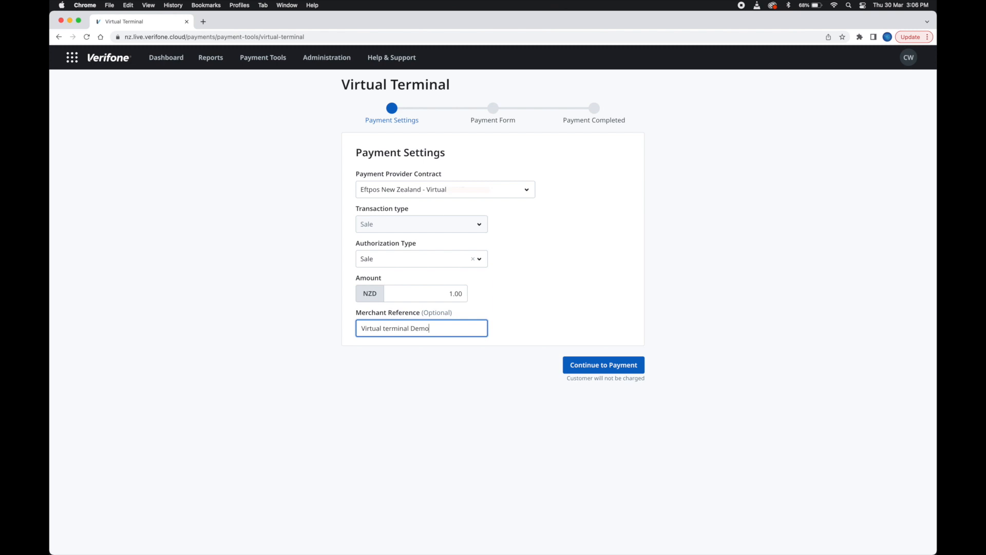
click(603, 365)
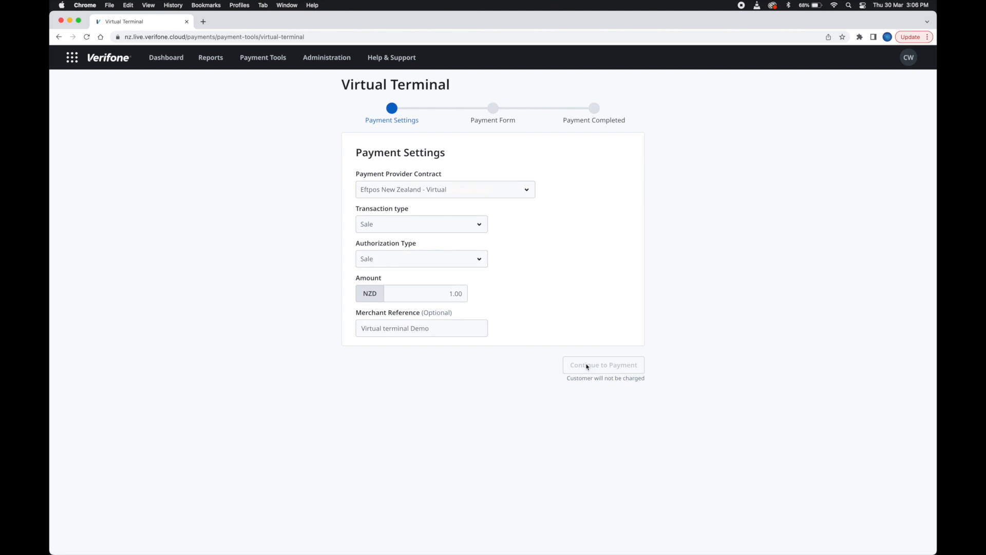
- Fill the test card number, expiry and CVV and pay $1.00, getting response code 00
click(603, 365)
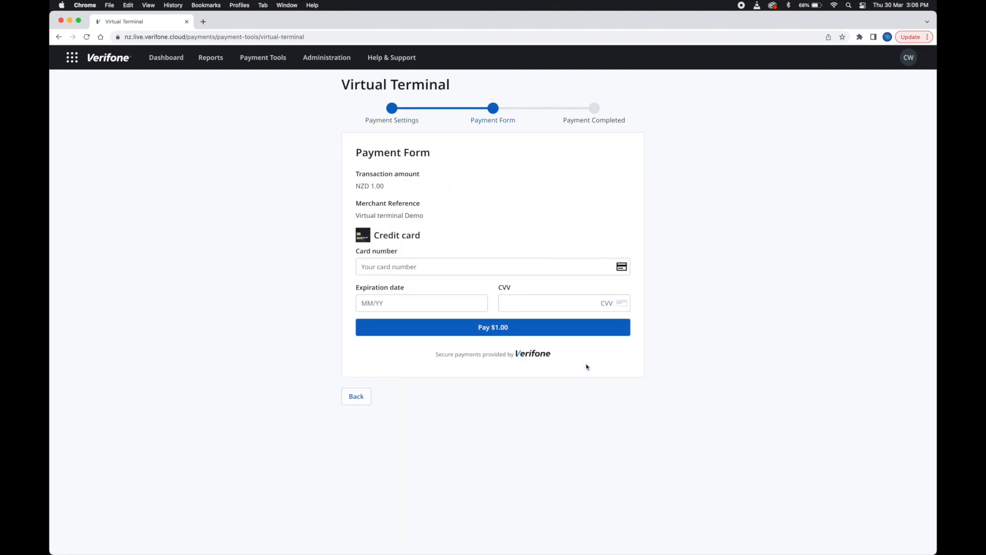
text(12 3456 7891011 00)
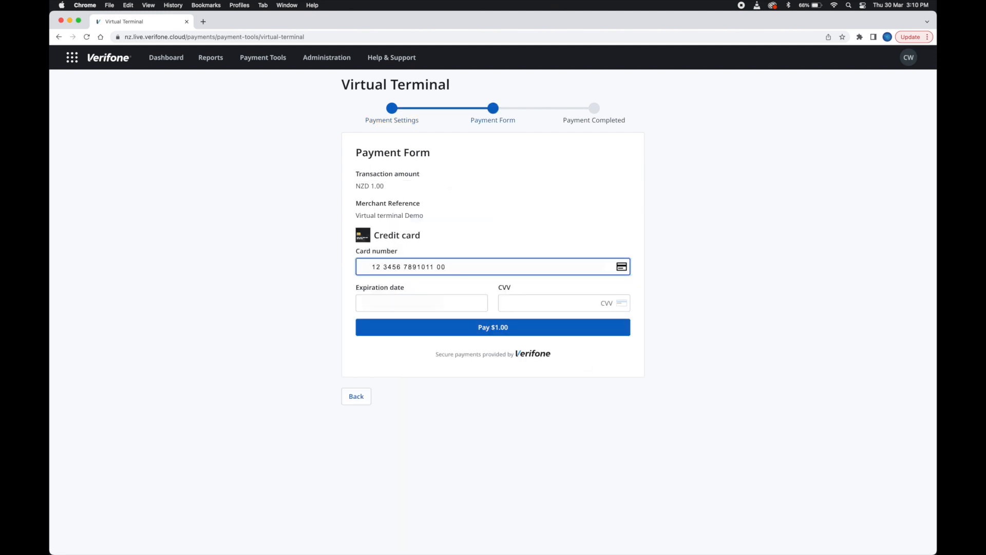
click(554, 302)
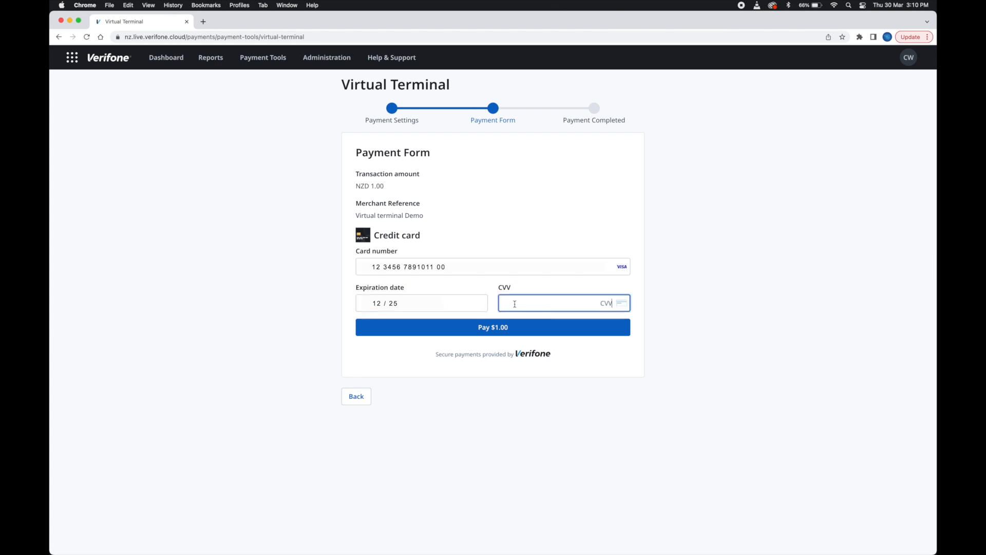
click(492, 327)
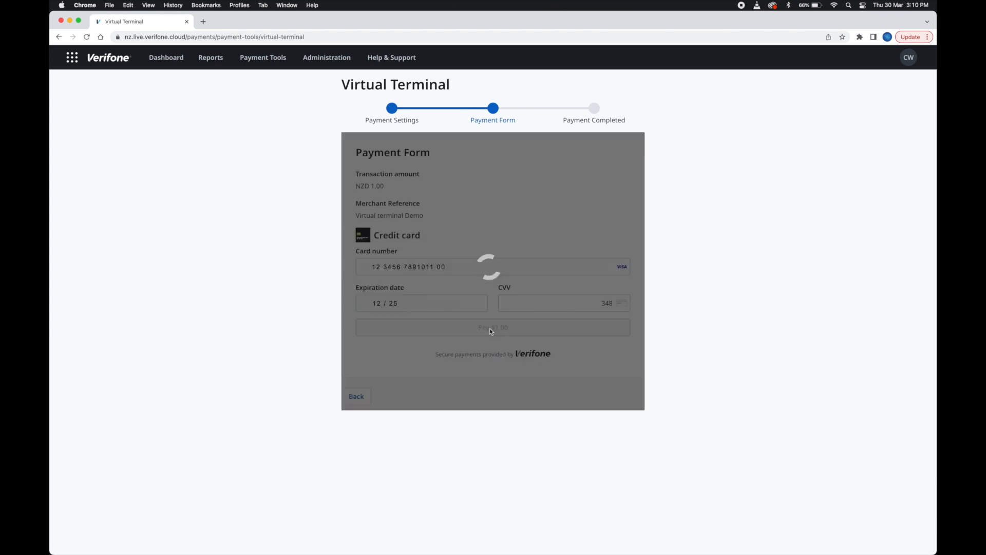
click(492, 327)
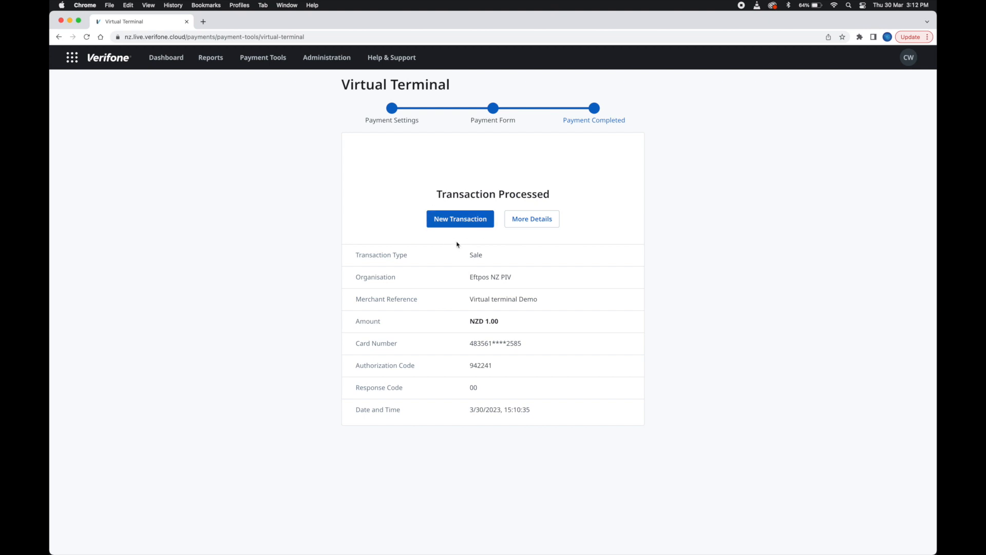
mouse_move(555, 240)
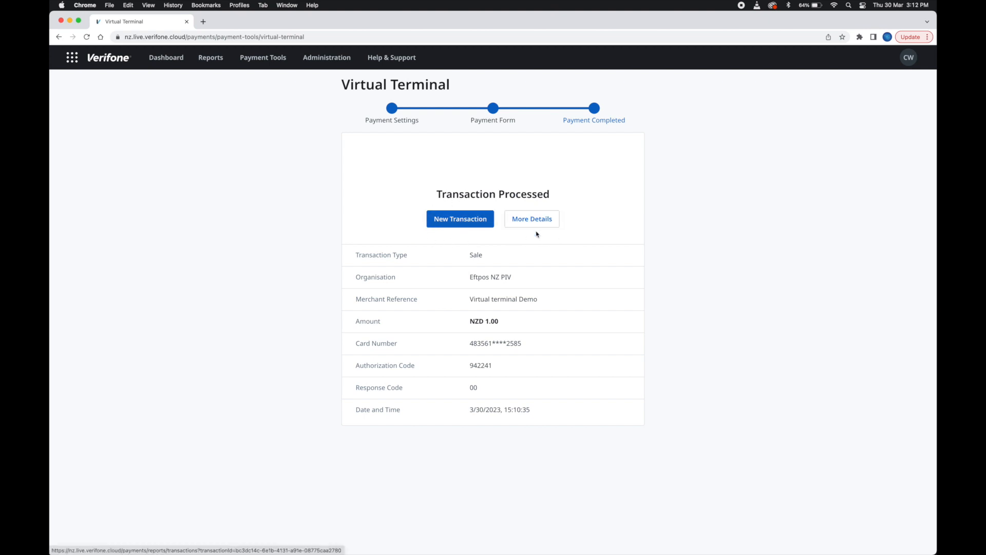
- From the sale's Actions, refund the full NZD 1.00 with reason 'Refund'
click(531, 218)
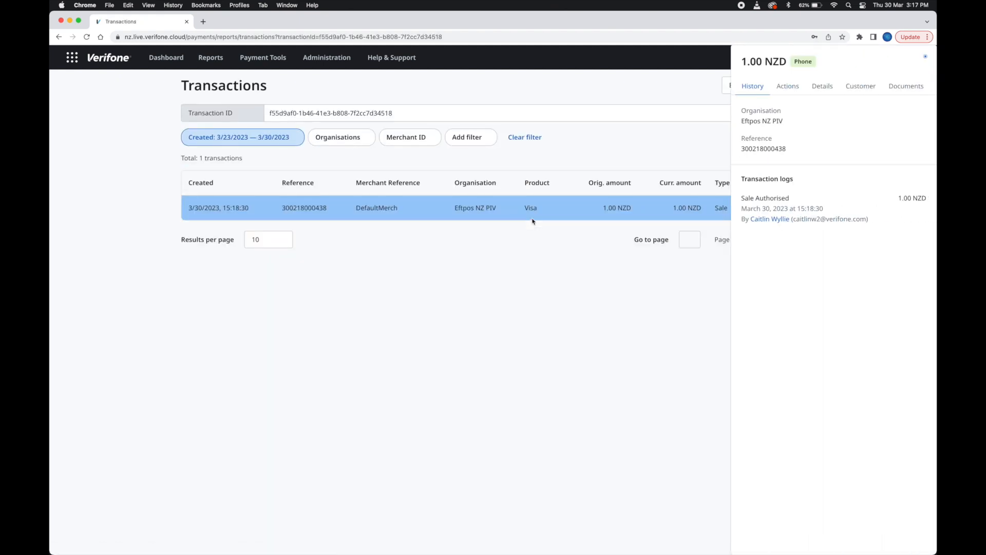
click(788, 86)
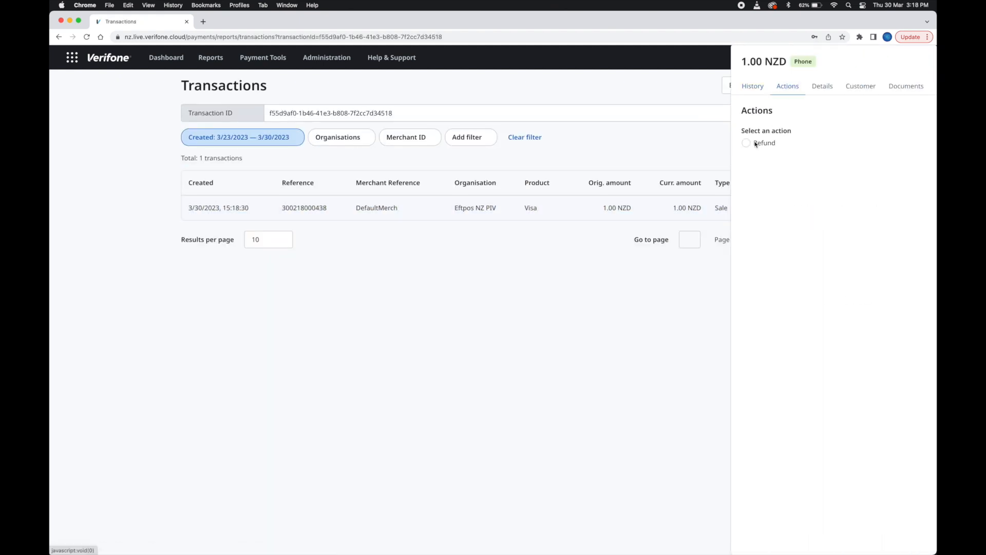
click(745, 143)
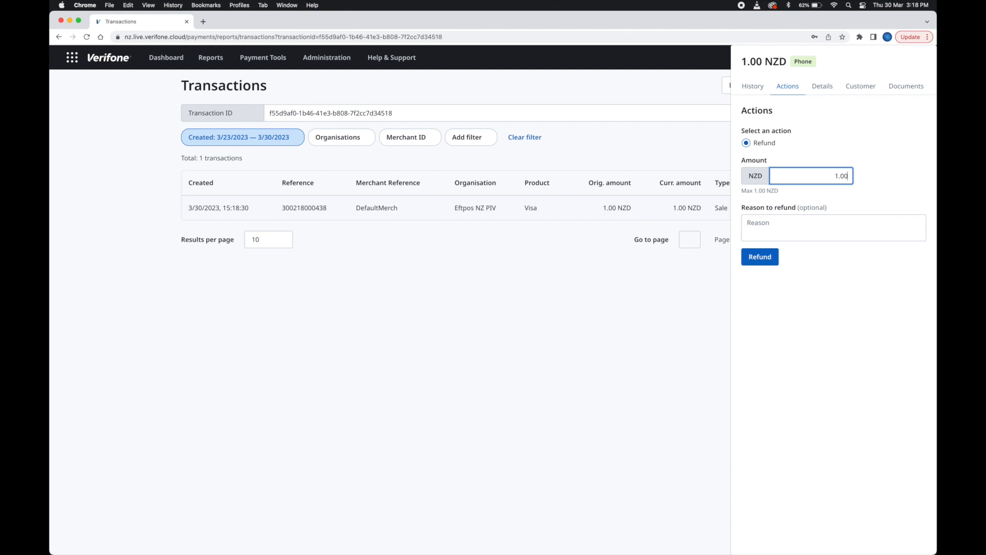
text(Refund)
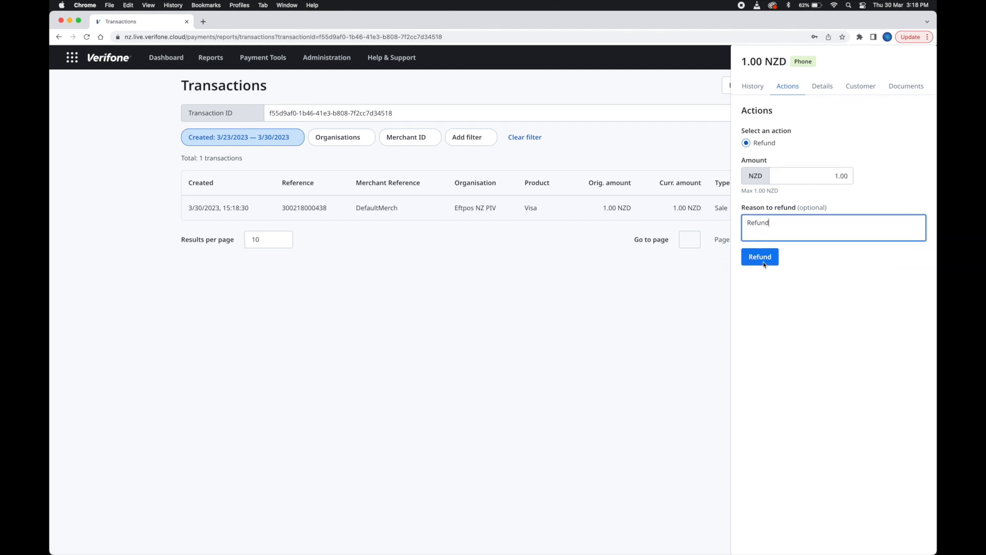
click(759, 257)
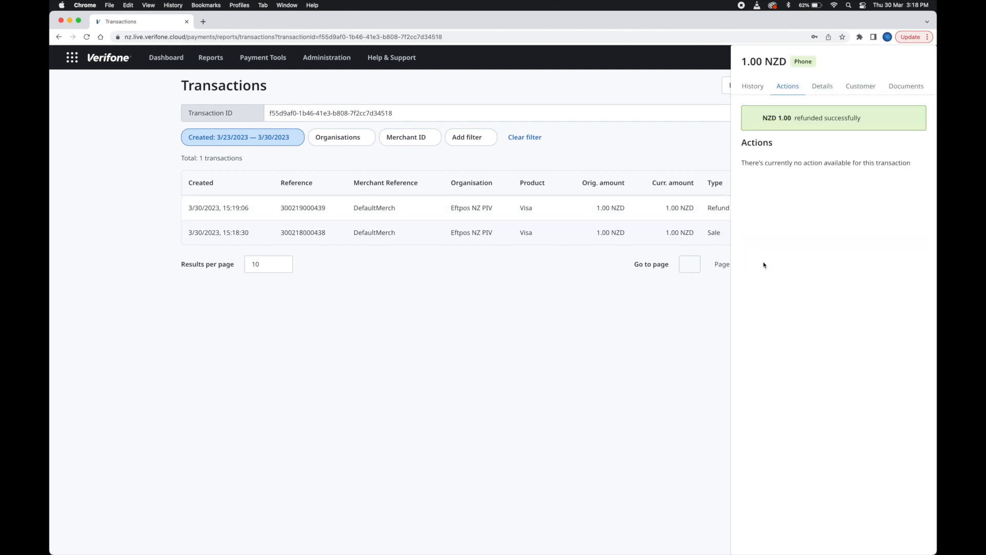